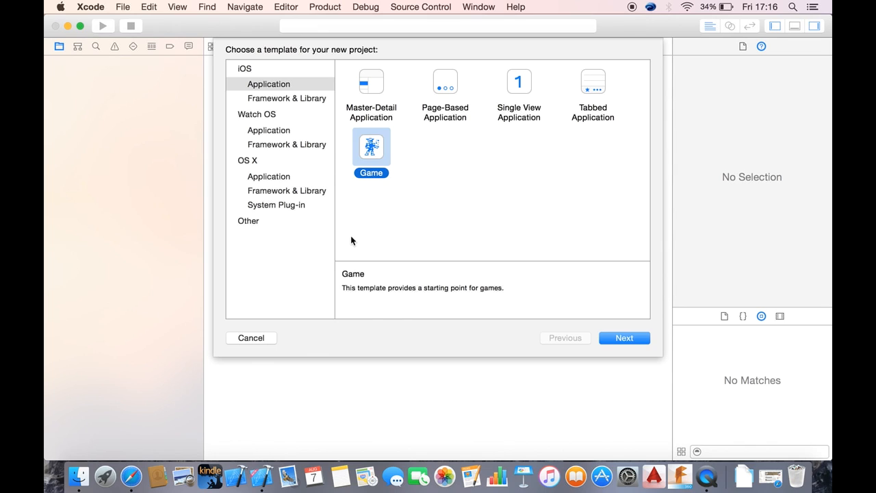
mouse_move(416, 169)
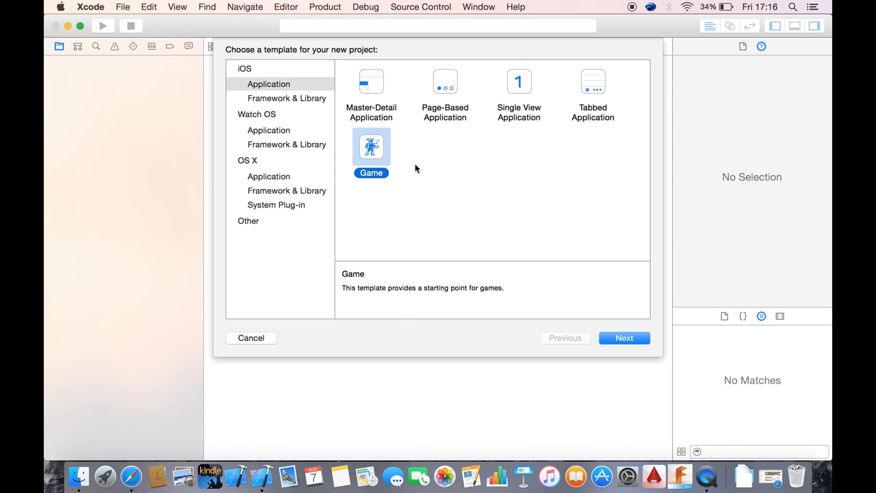
Name the new Game project 'Racing Game' and keep it Universal for all devices
click(624, 338)
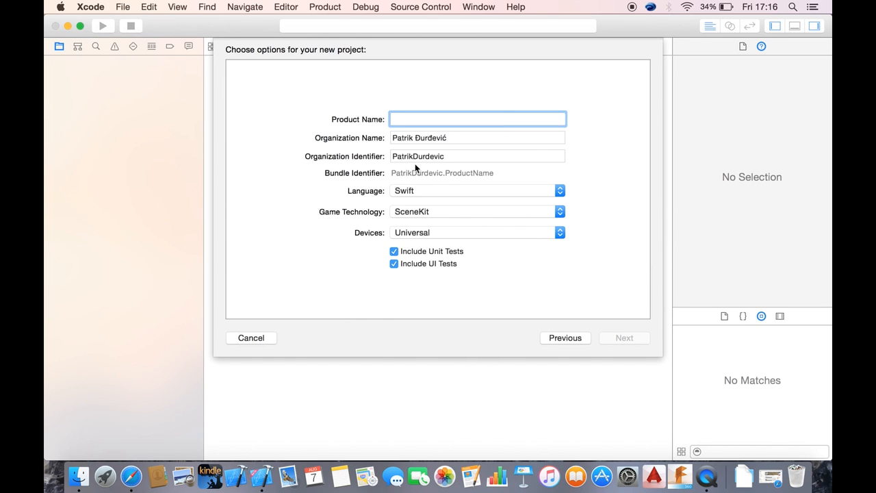
text(Racing Gam)
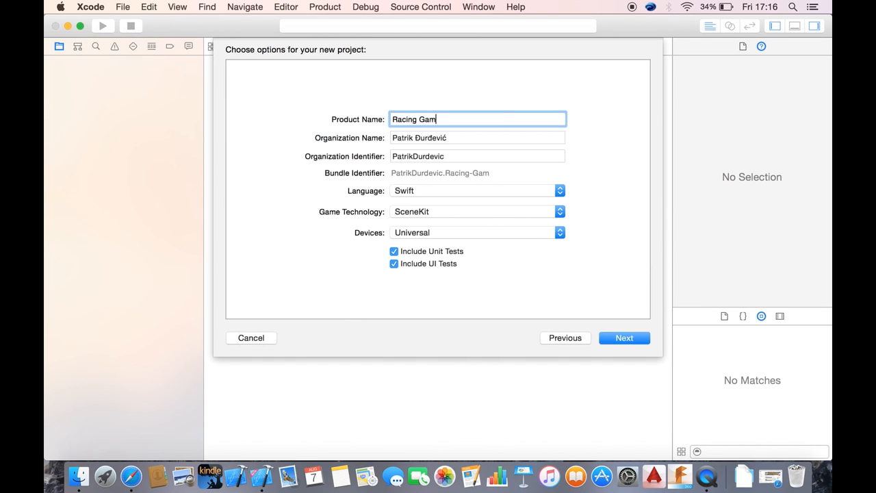
text(e)
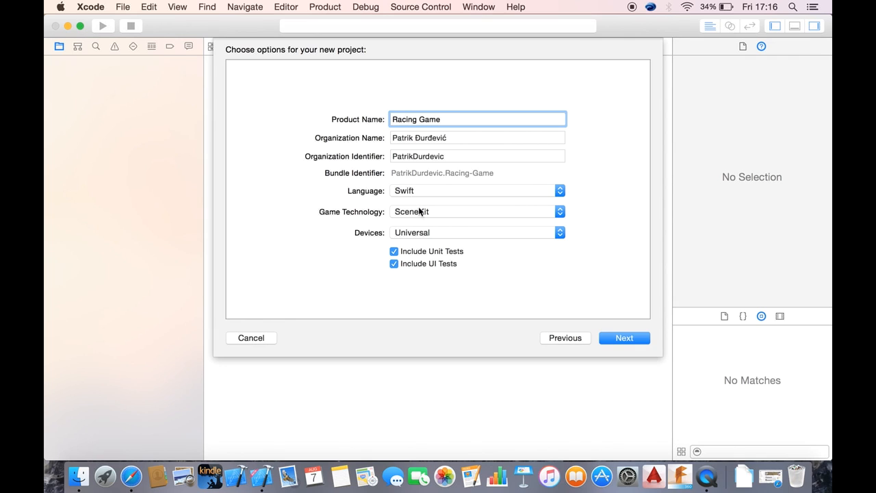
click(478, 211)
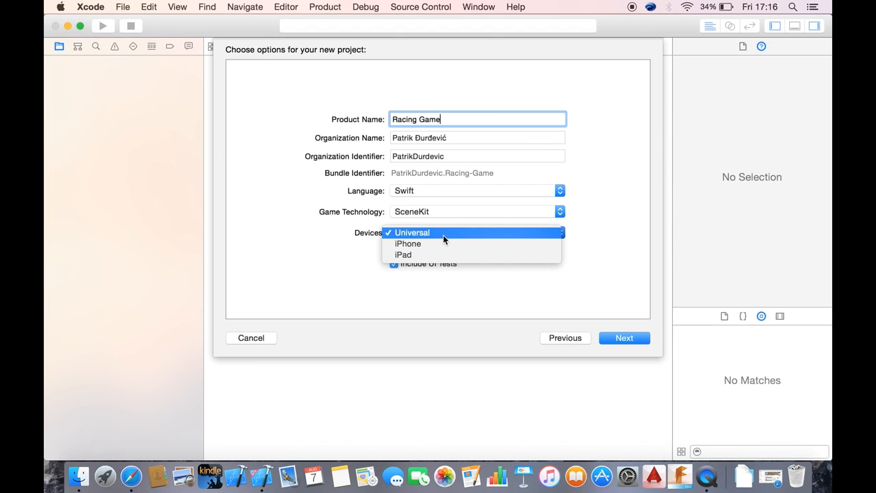
click(412, 232)
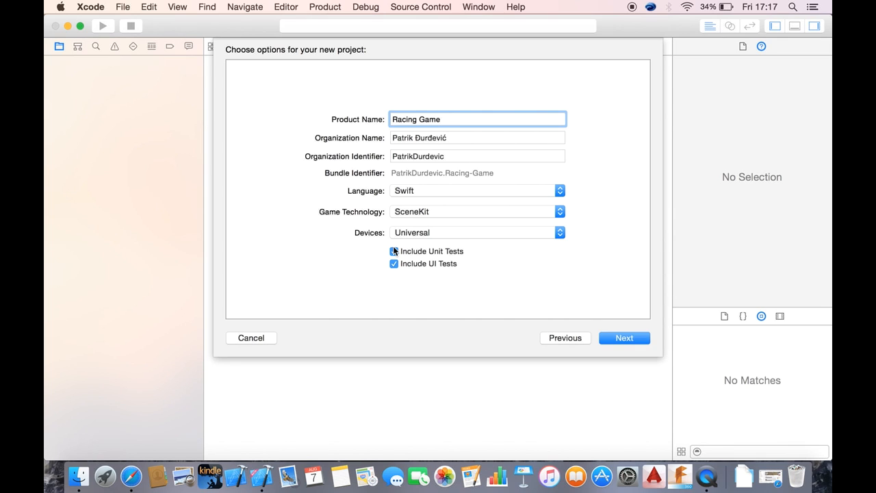
Keep unit tests, create the project, and open GameViewController.swift in the navigator
click(394, 251)
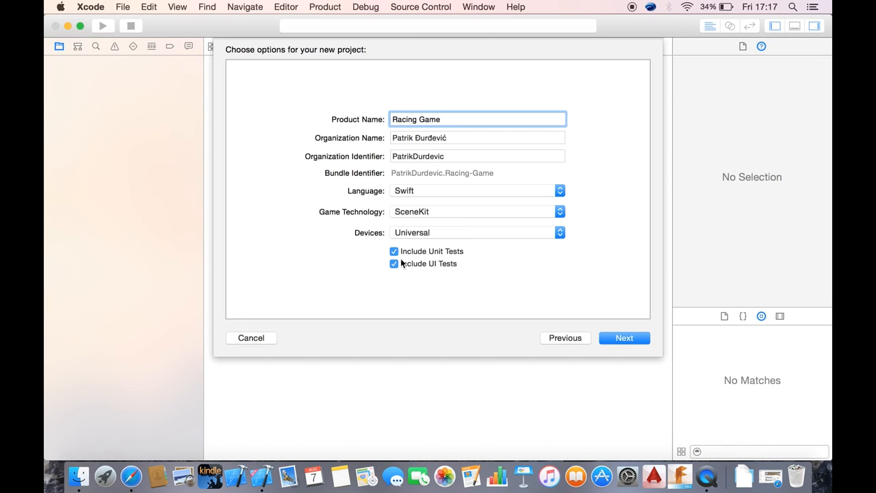
click(624, 338)
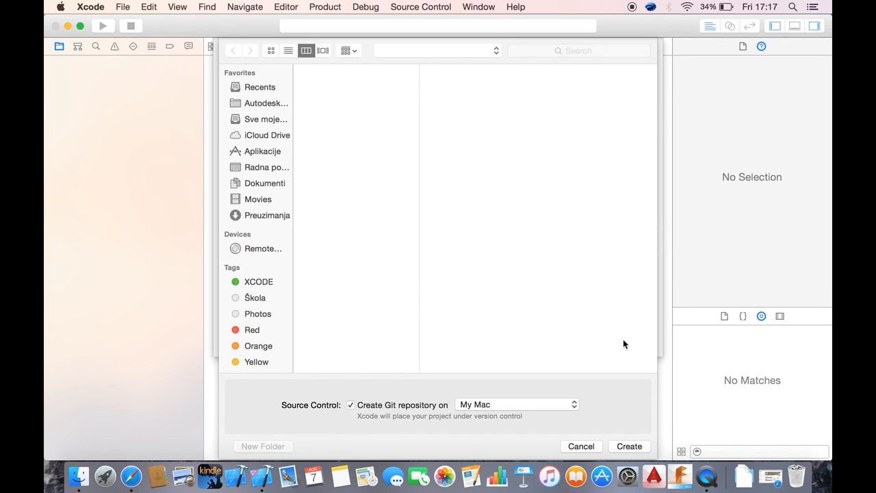
click(629, 446)
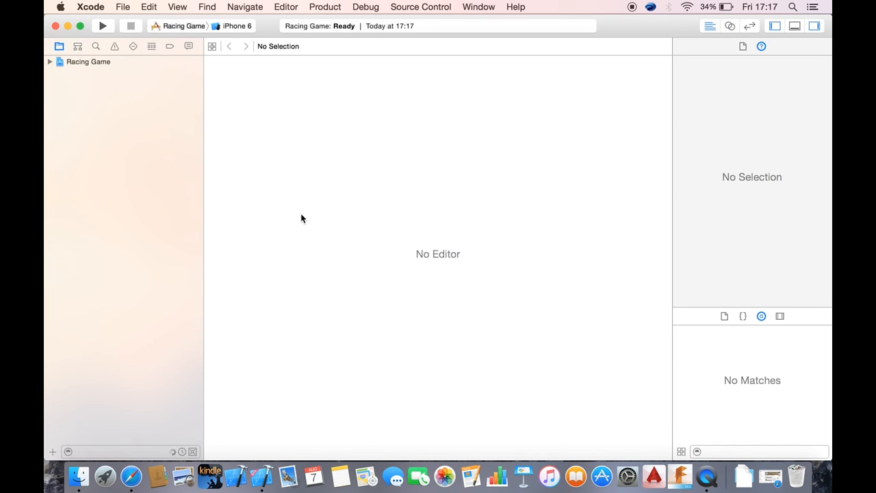
click(88, 61)
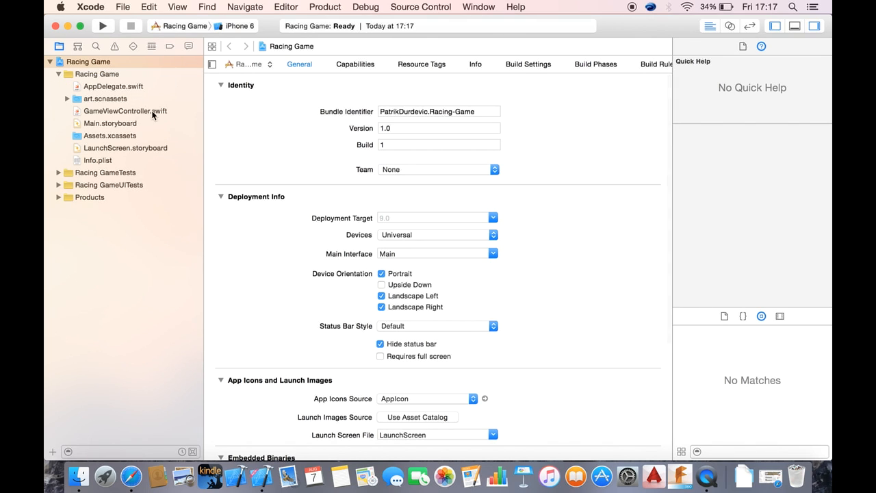
click(125, 111)
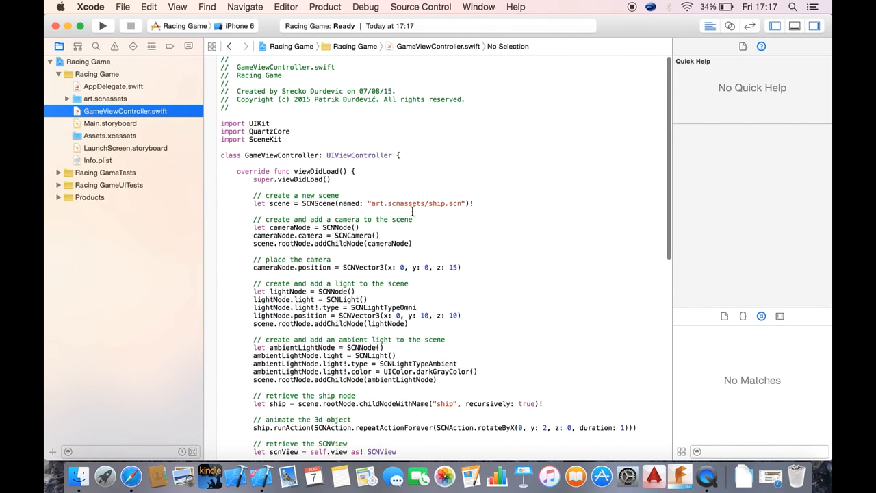
Run Racing Game on the iPhone 6 simulator until its icon appears
click(102, 26)
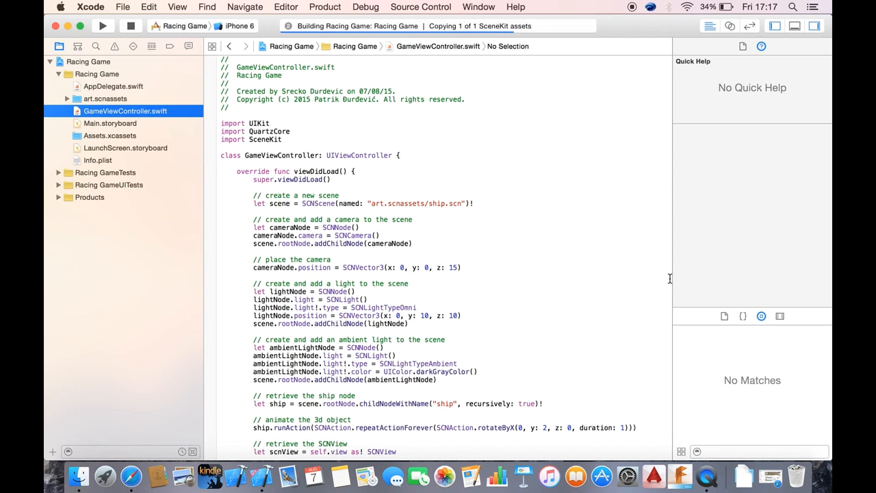
click(102, 25)
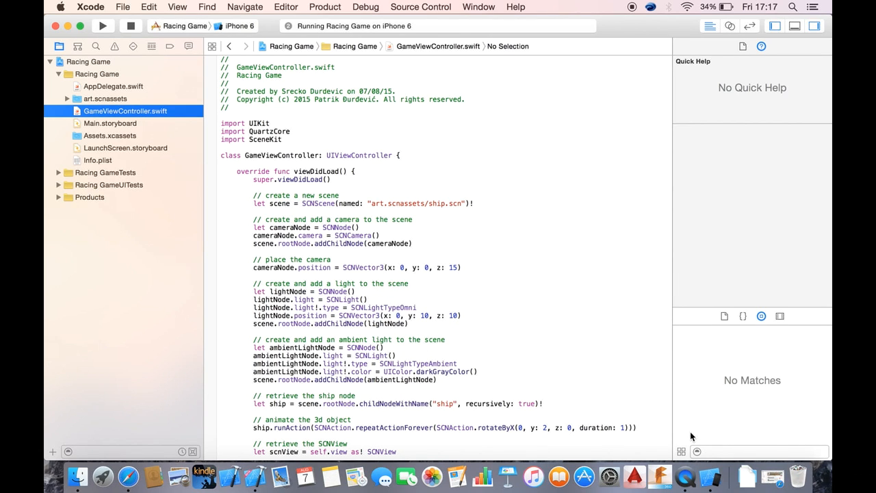
click(103, 25)
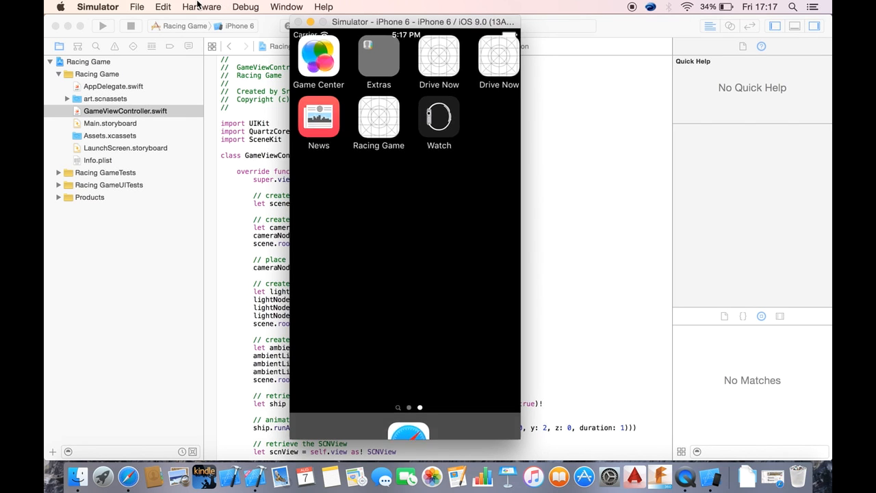
Expand art.scnassets, preview the ship.scn model, then return to GameViewController.swift
click(201, 7)
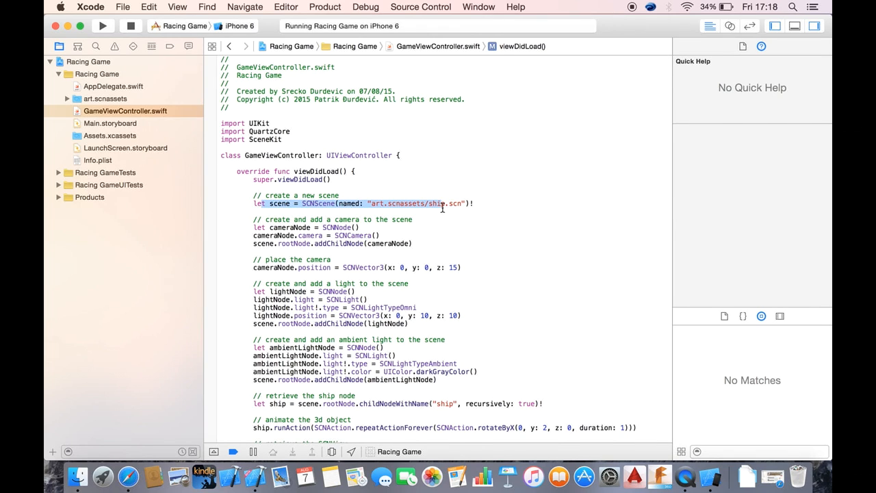
click(67, 98)
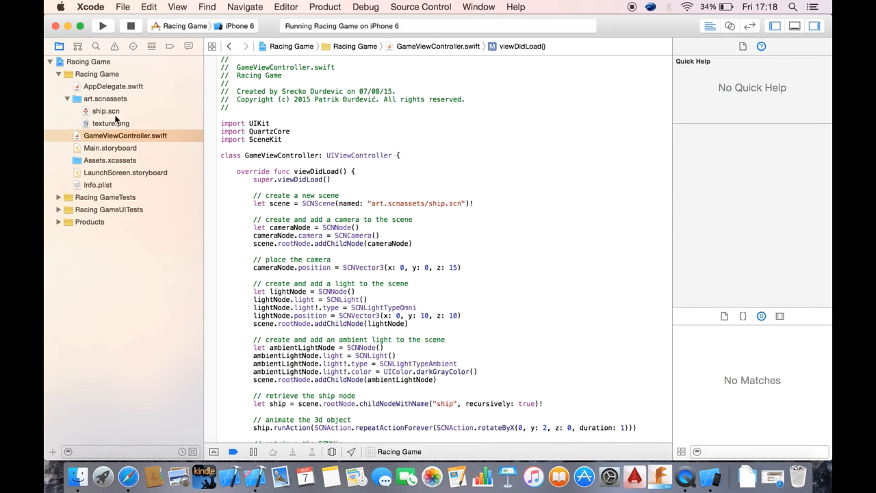
click(106, 111)
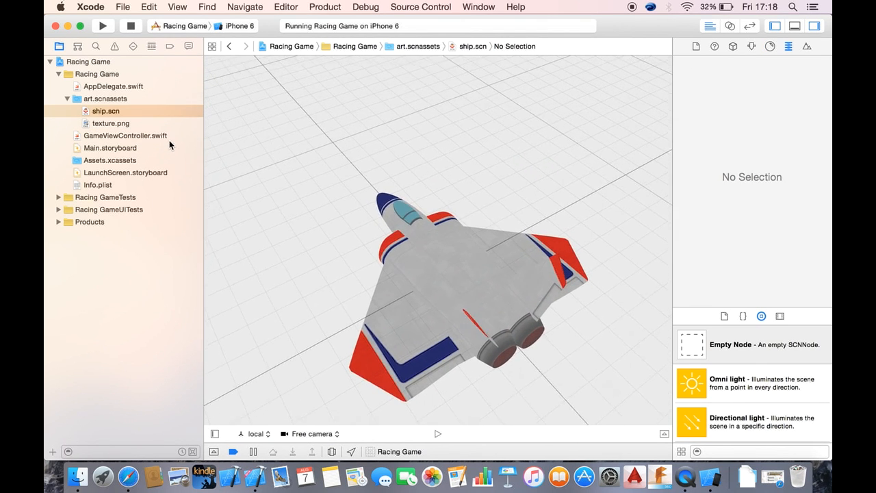
click(125, 136)
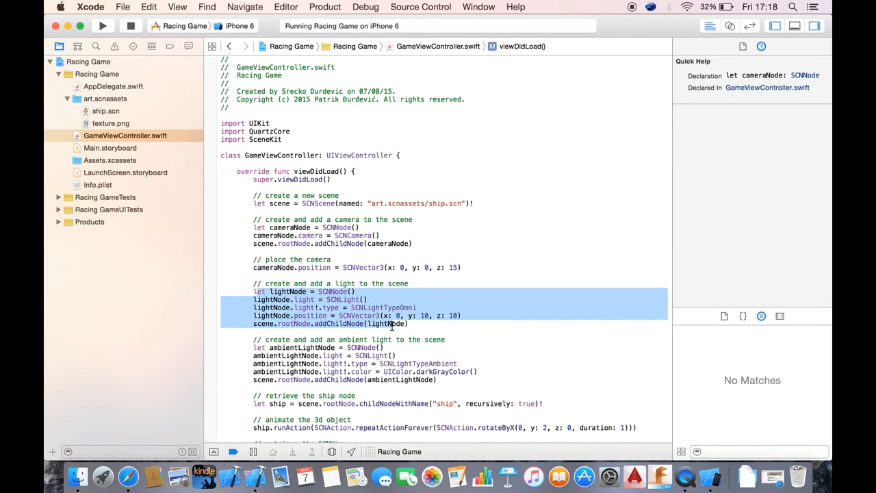
Read through viewDidLoad, highlight the ambient light code, and look up rotateByX in Quick Help
scroll(down, 3)
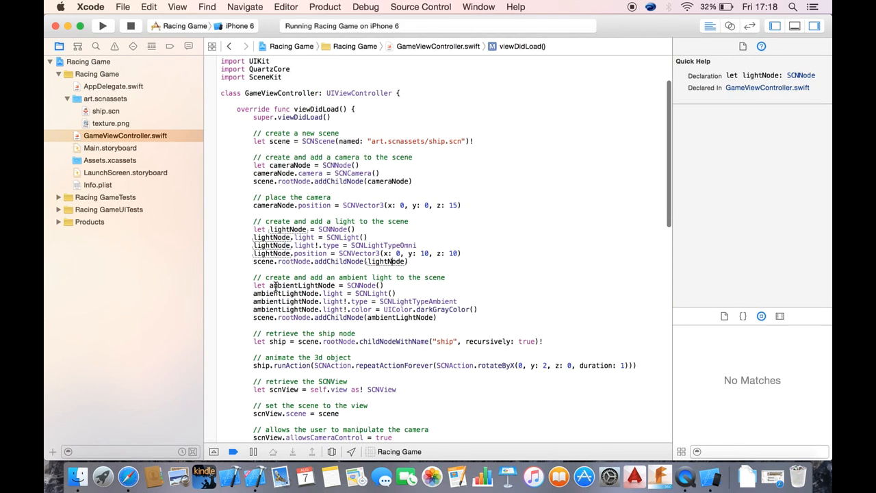
drag(272, 286, 438, 317)
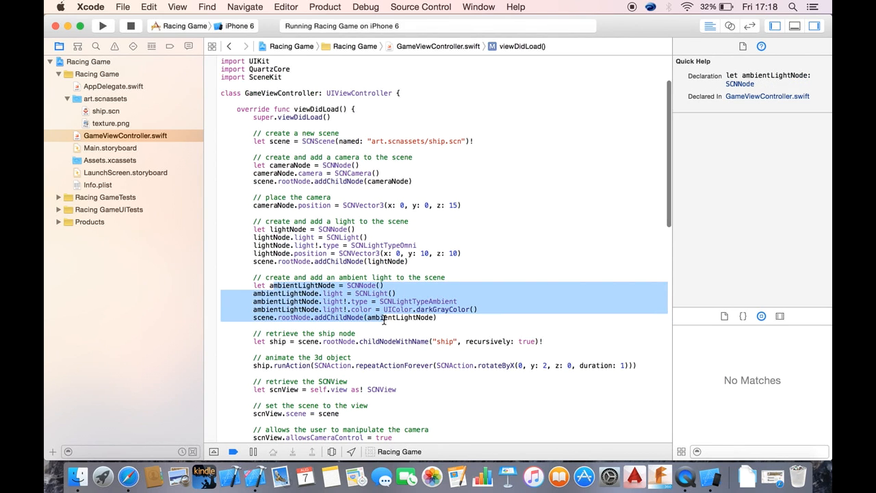
scroll(down, 3)
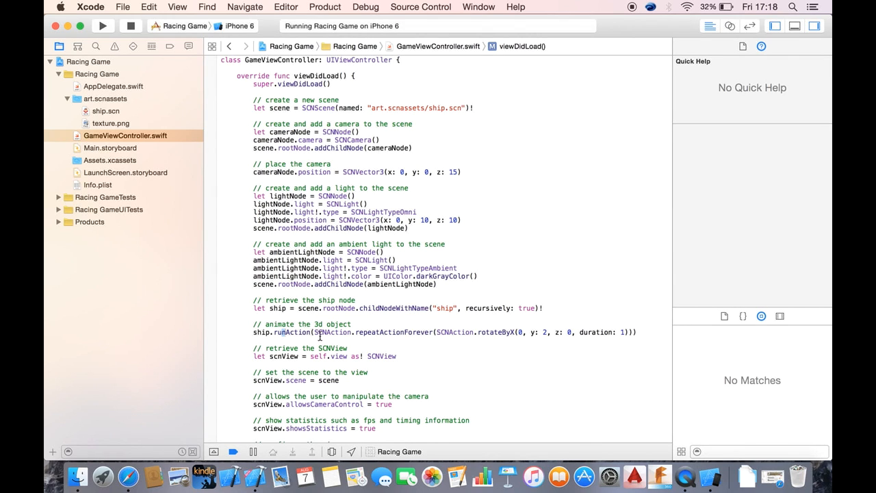
click(491, 332)
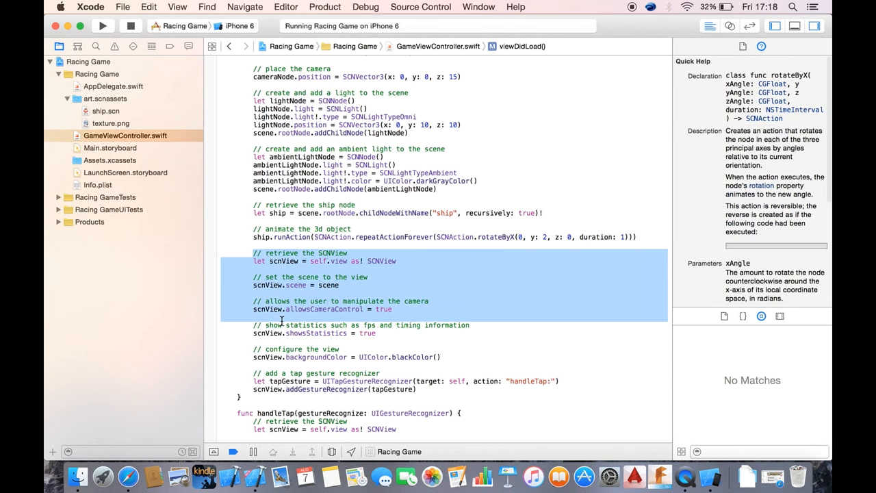
scroll(down, 3)
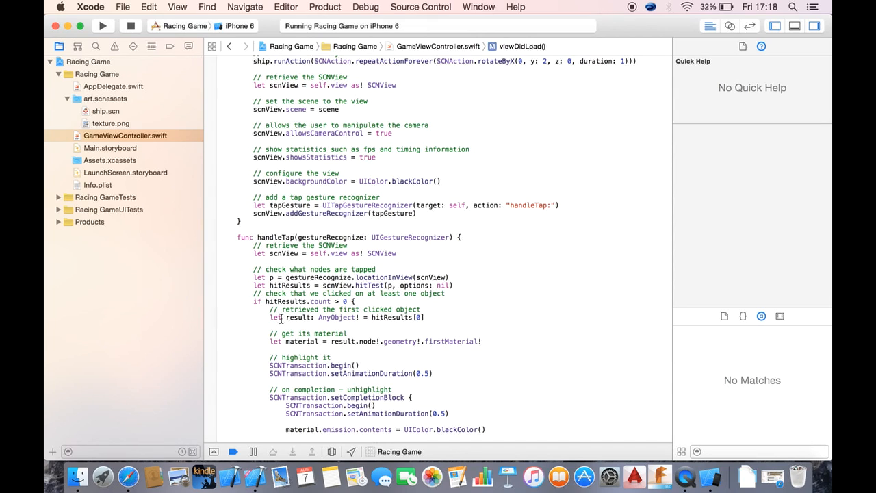
click(254, 142)
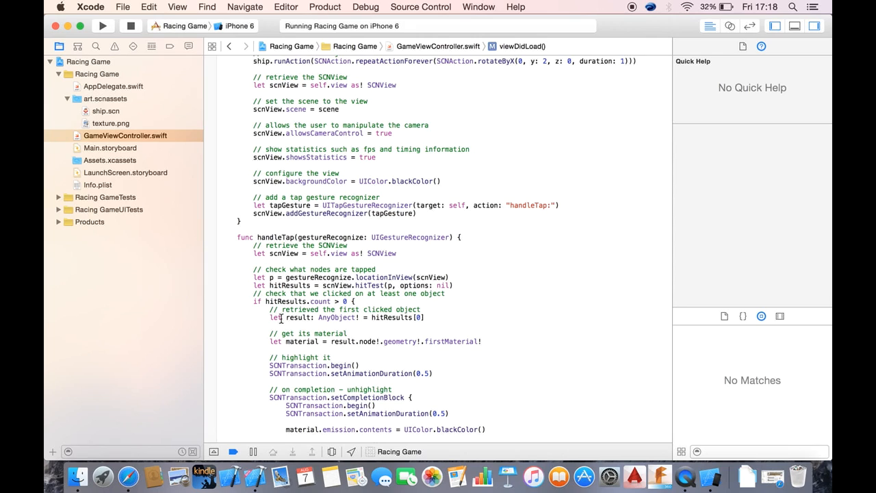
mouse_move(653, 64)
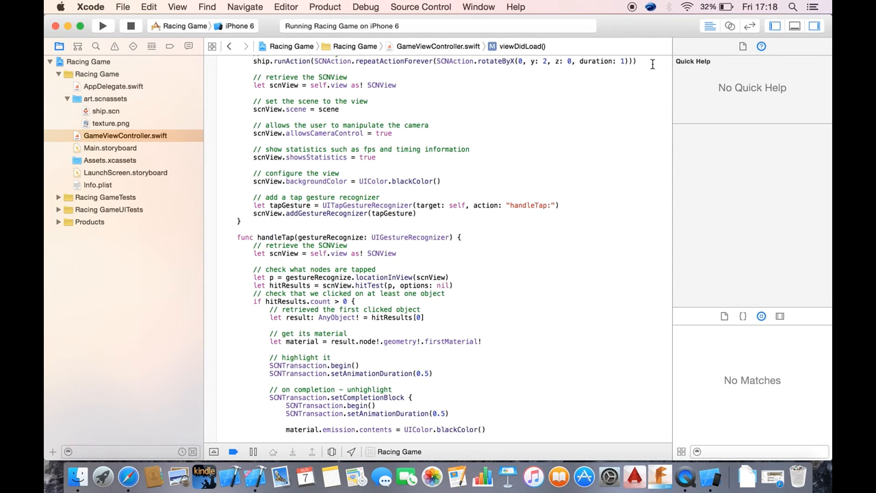